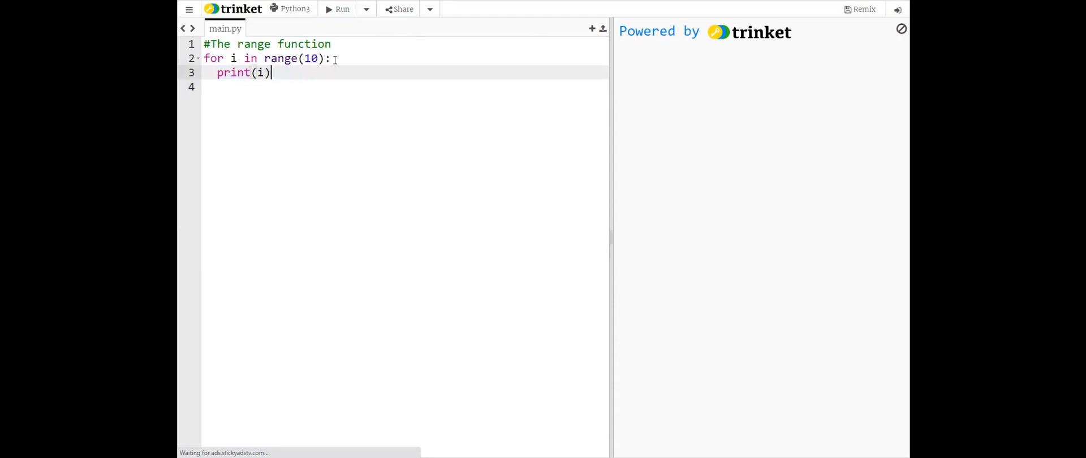
mouse_move(291, 74)
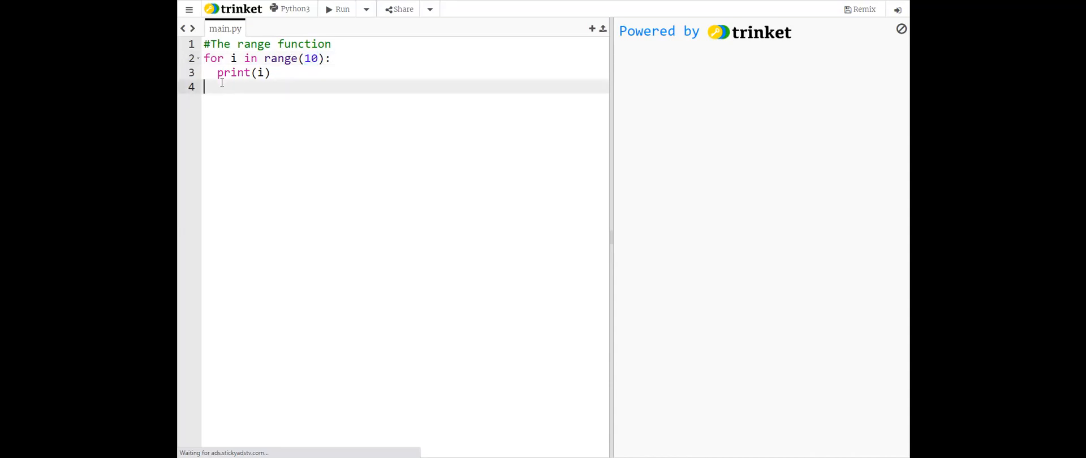
mouse_move(331, 27)
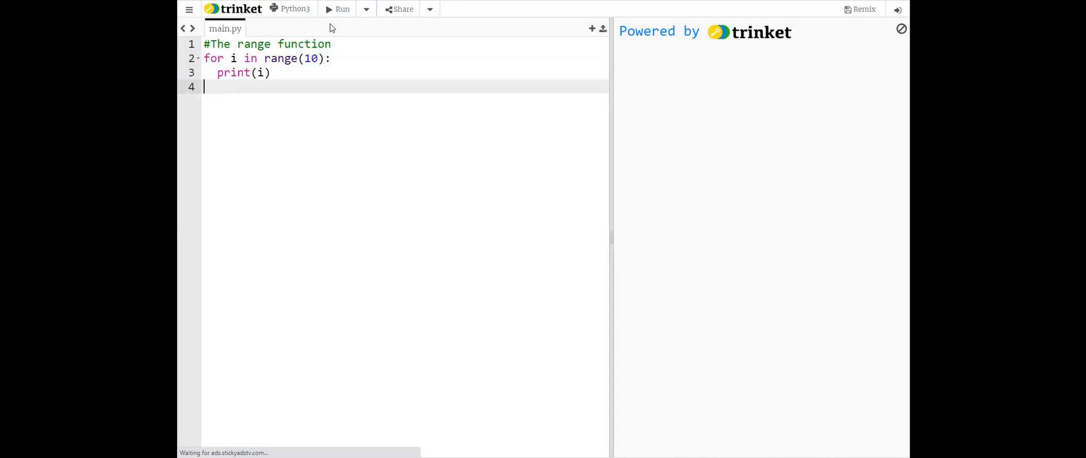
Run the range(5, 17, 2) loop, printing 5, 7, 9, 11, 13 and 15
left_click(338, 9)
type("5, 17,2")
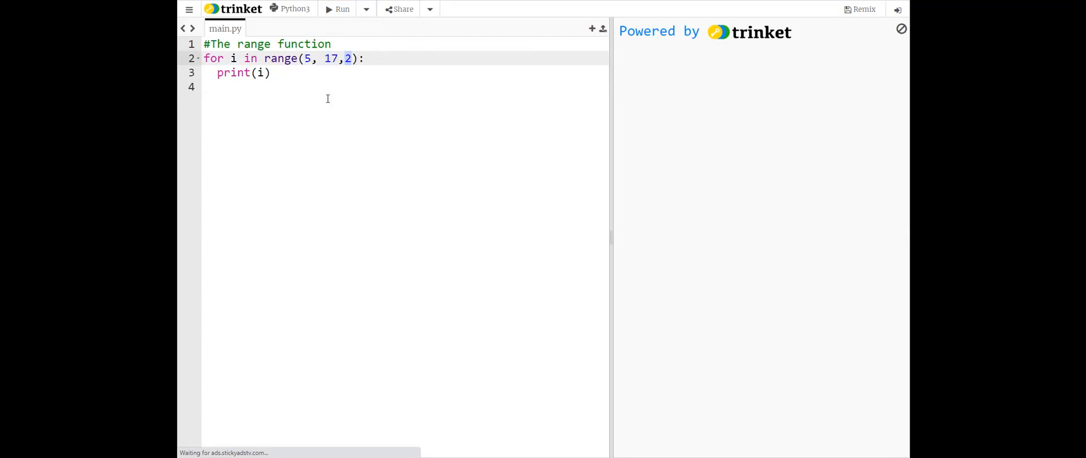
left_click(337, 9)
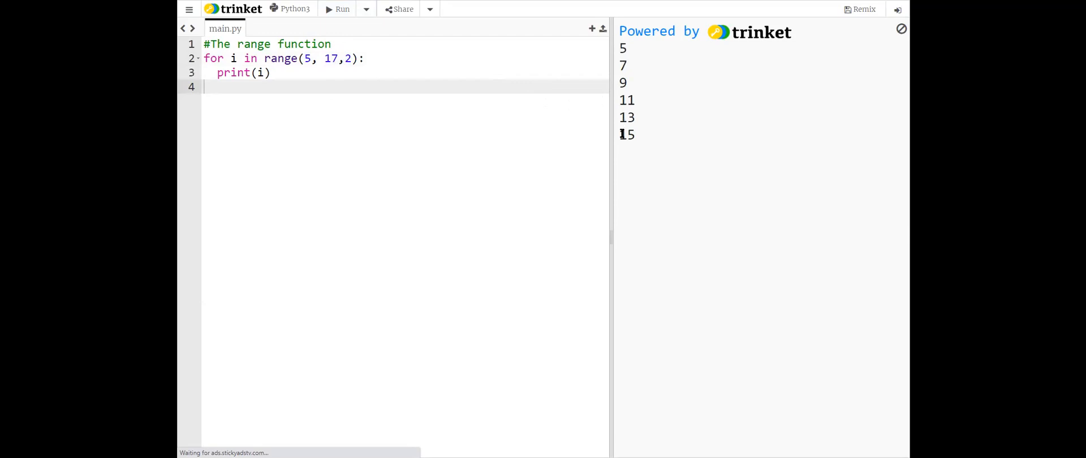
double_click(626, 134)
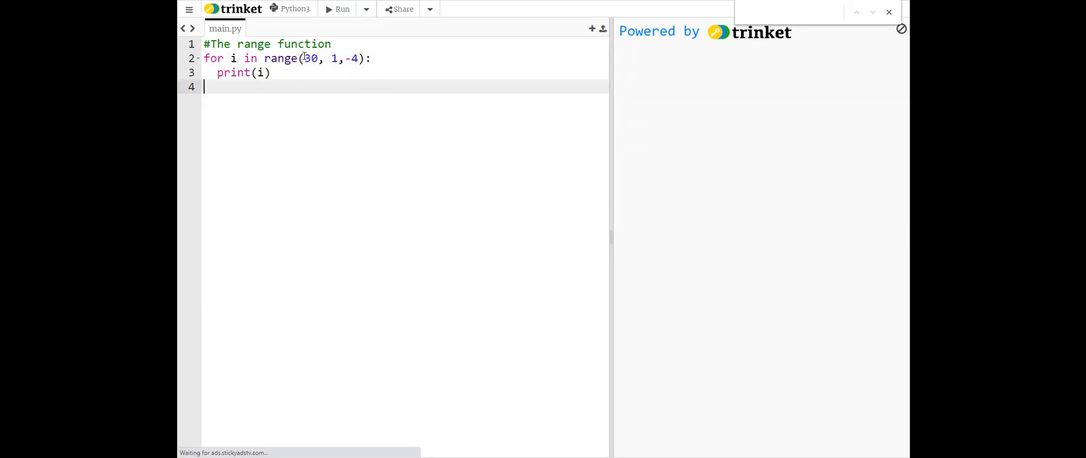
Change the range to (30, 1, -4) and run it, counting down from 30 to 2
double_click(310, 58)
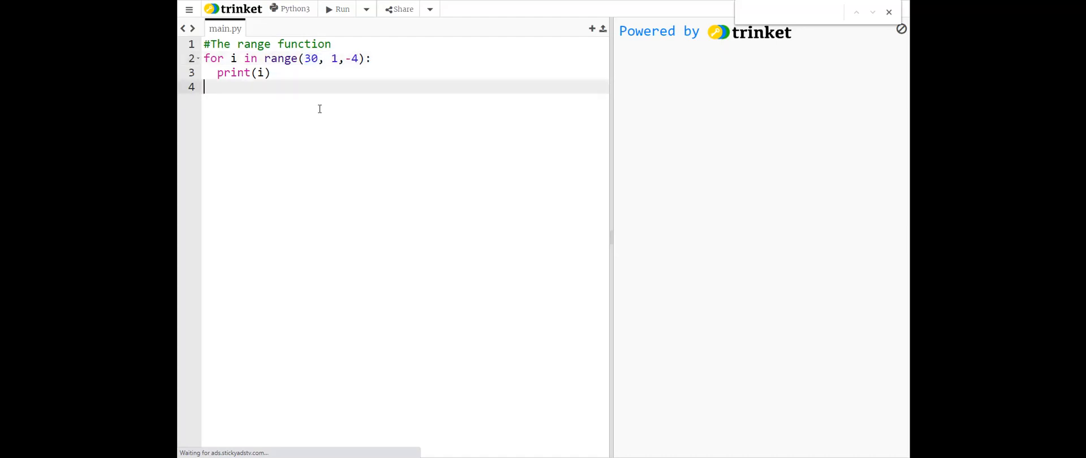
left_click(337, 9)
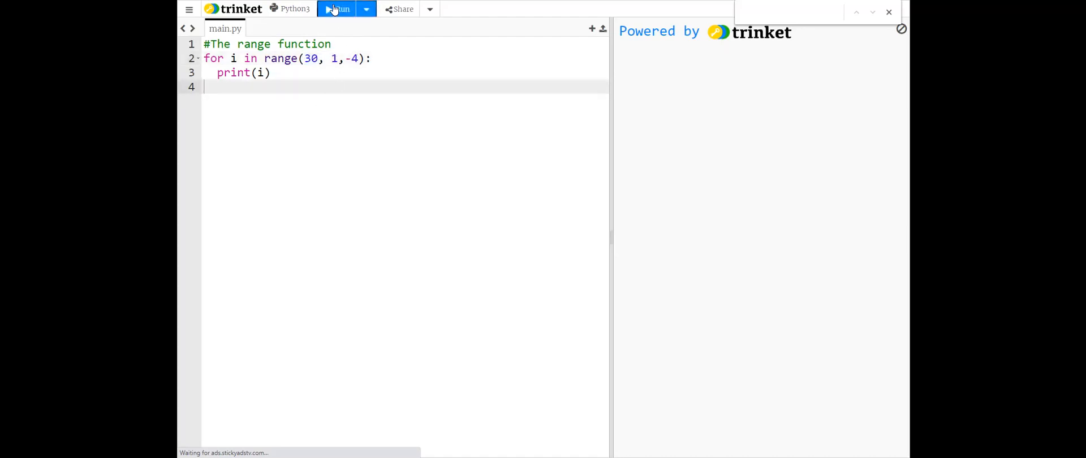
left_click(337, 9)
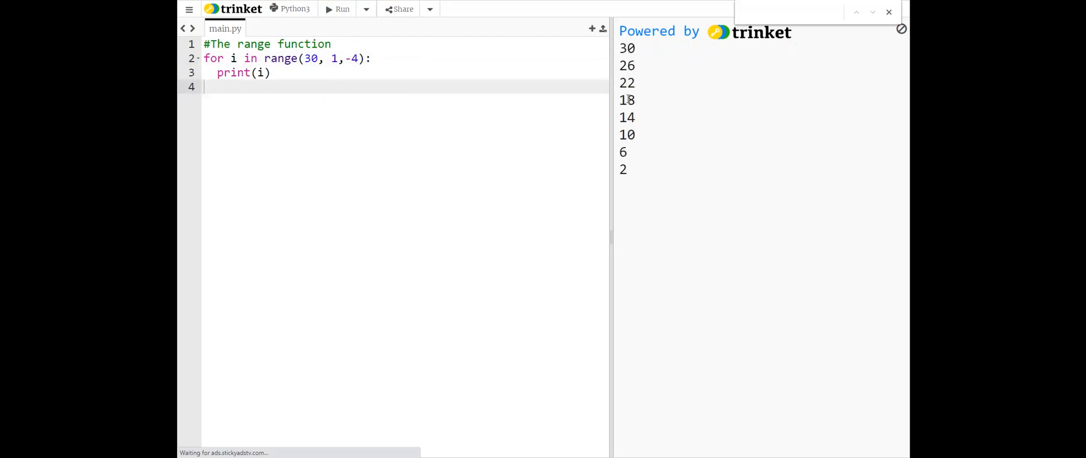
double_click(623, 170)
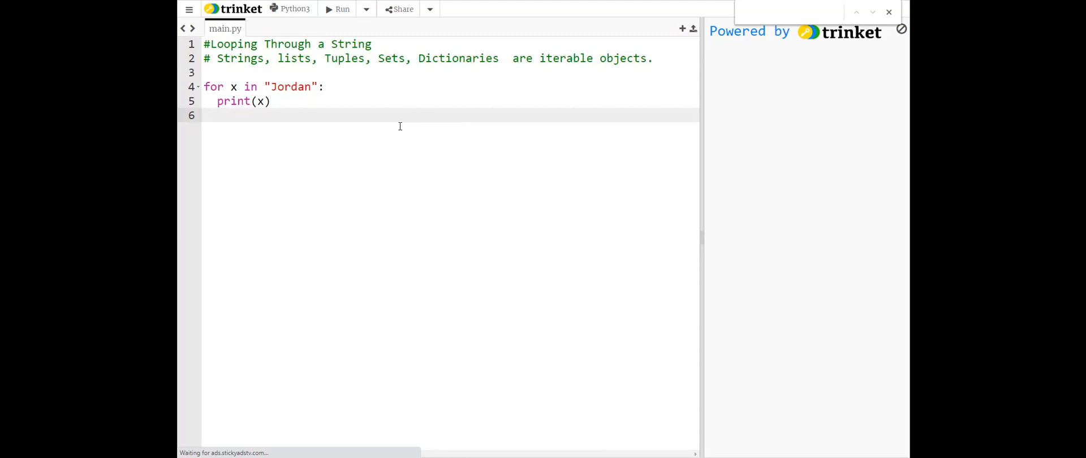
Write a commented loop printing each character x of the string "Jordan"
left_click(204, 115)
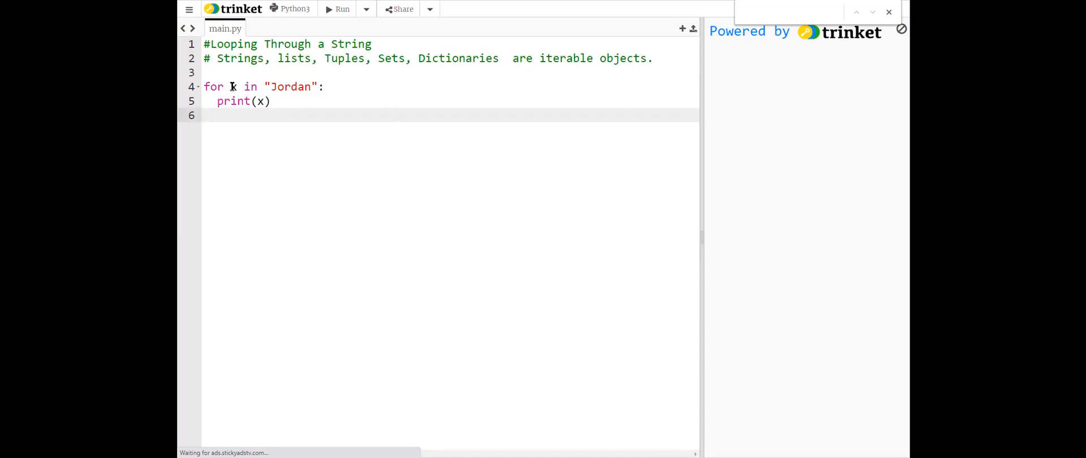
double_click(289, 87)
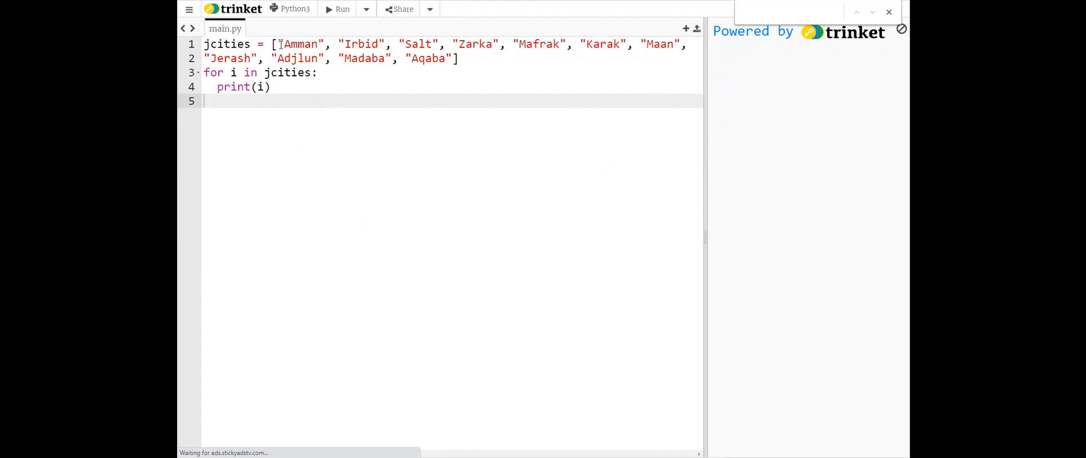
mouse_move(448, 58)
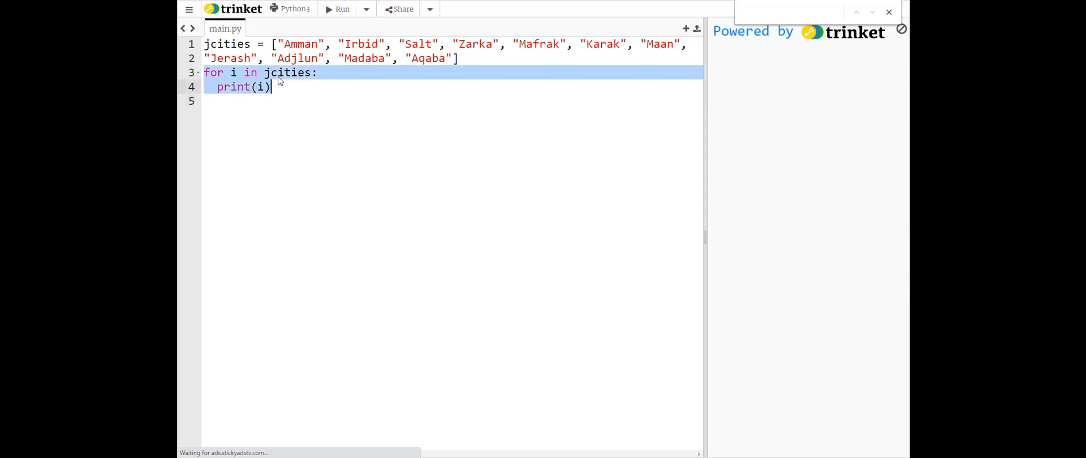
mouse_move(311, 81)
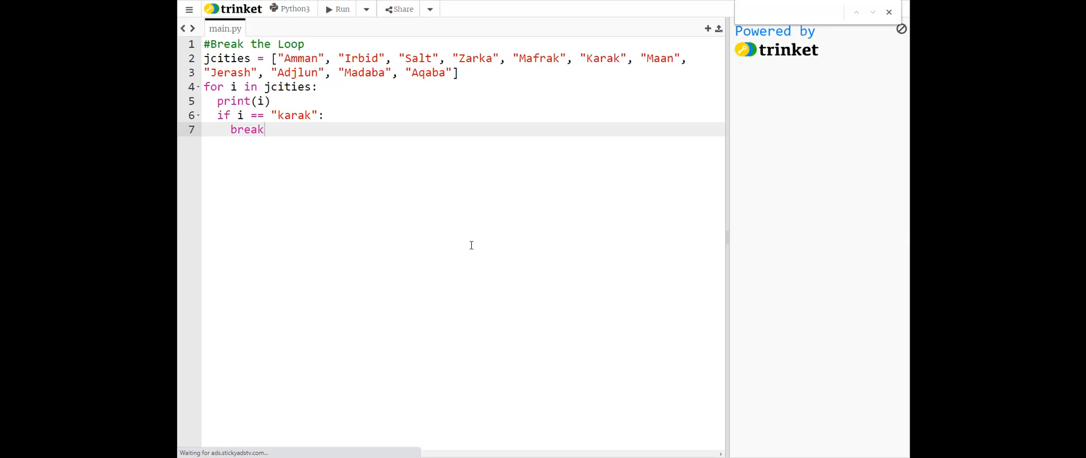
Run the jcities loop so the break stops the output at Karak
left_click(339, 9)
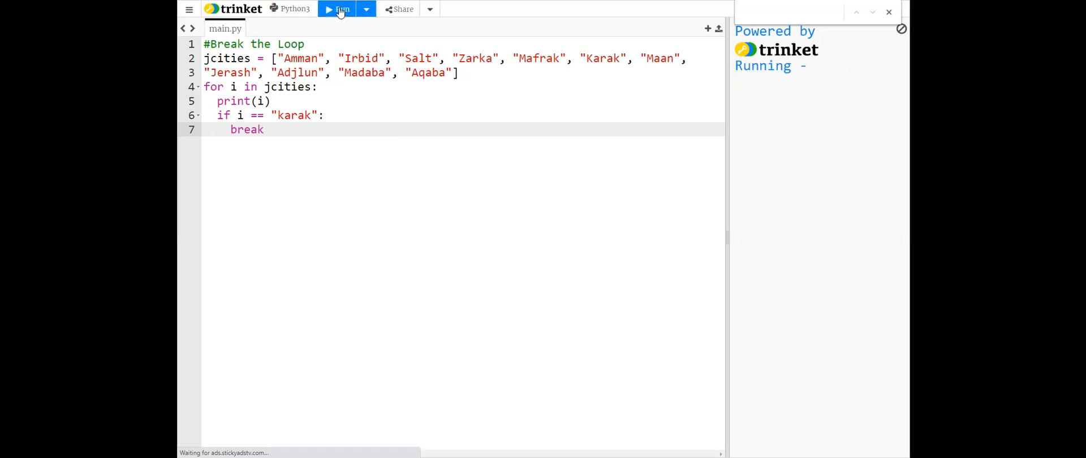
left_click(338, 9)
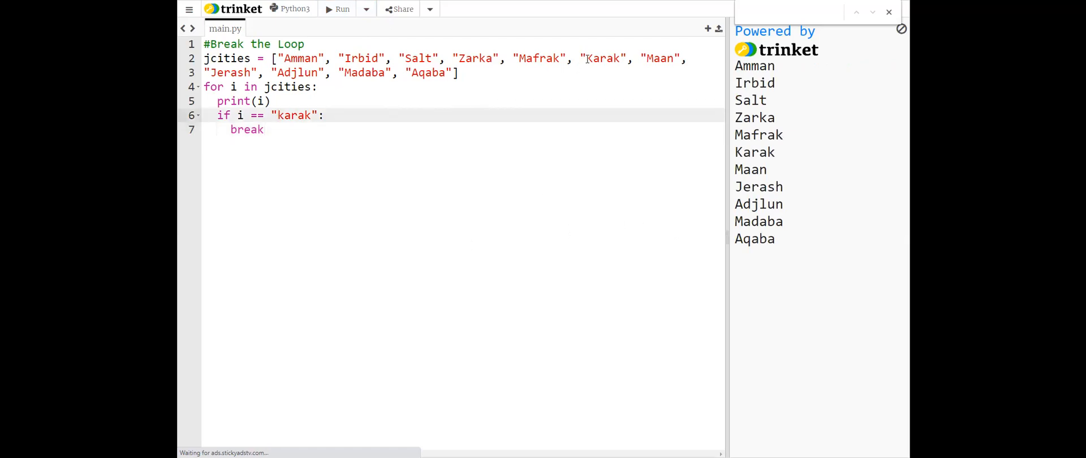
mouse_move(284, 115)
type("K")
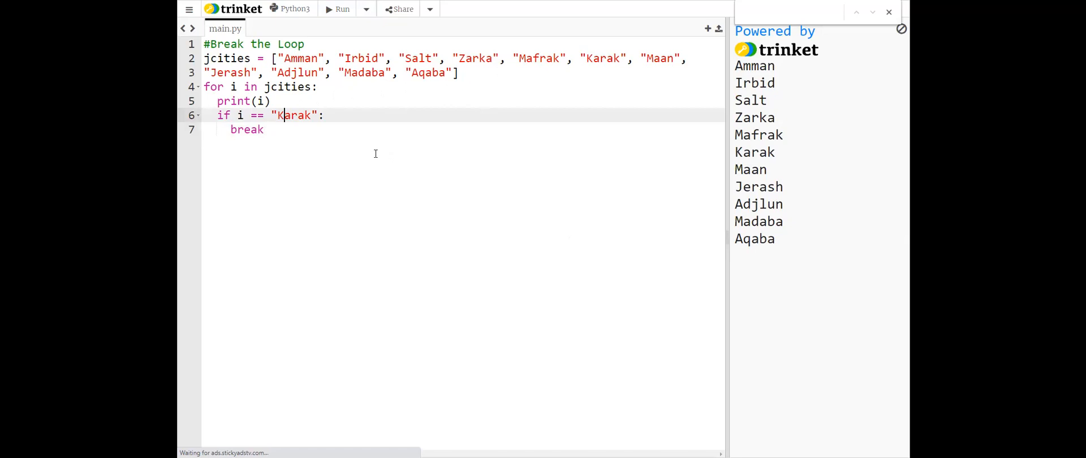
mouse_move(284, 127)
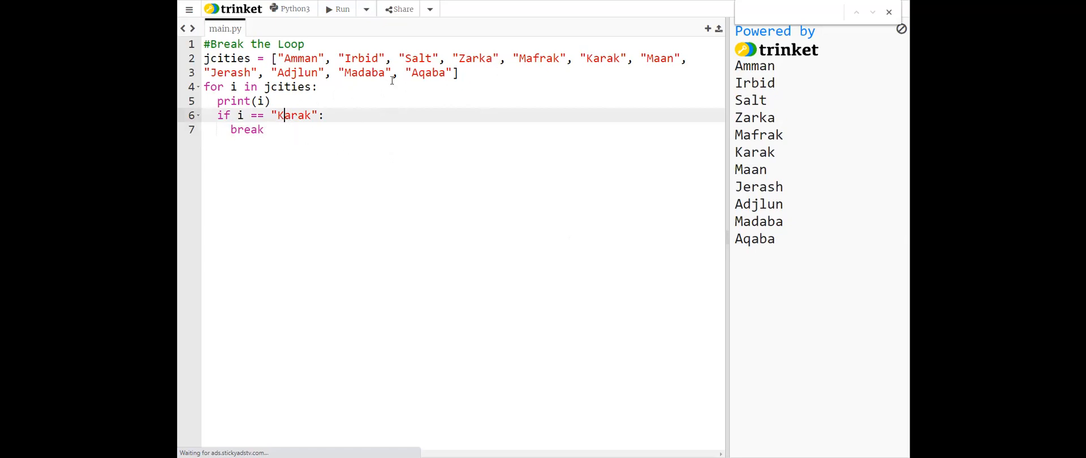
left_click(343, 10)
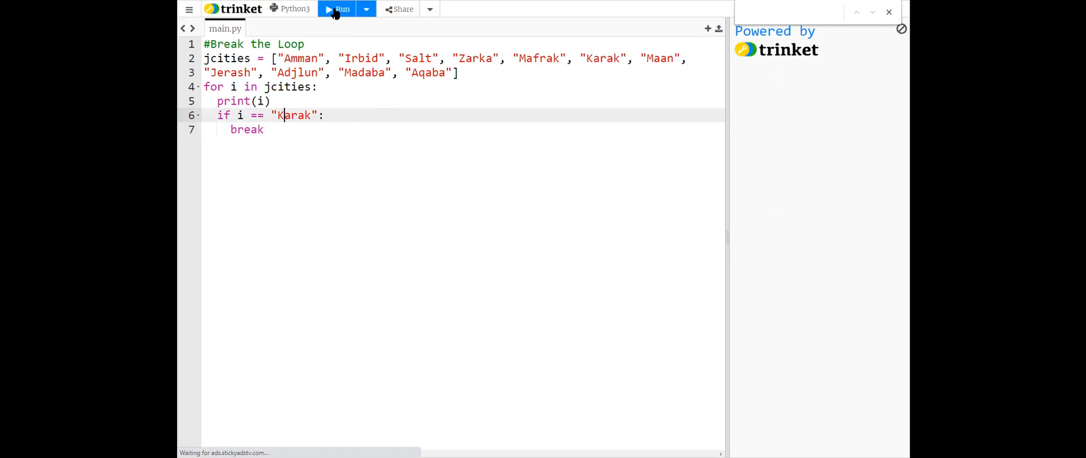
left_click(337, 9)
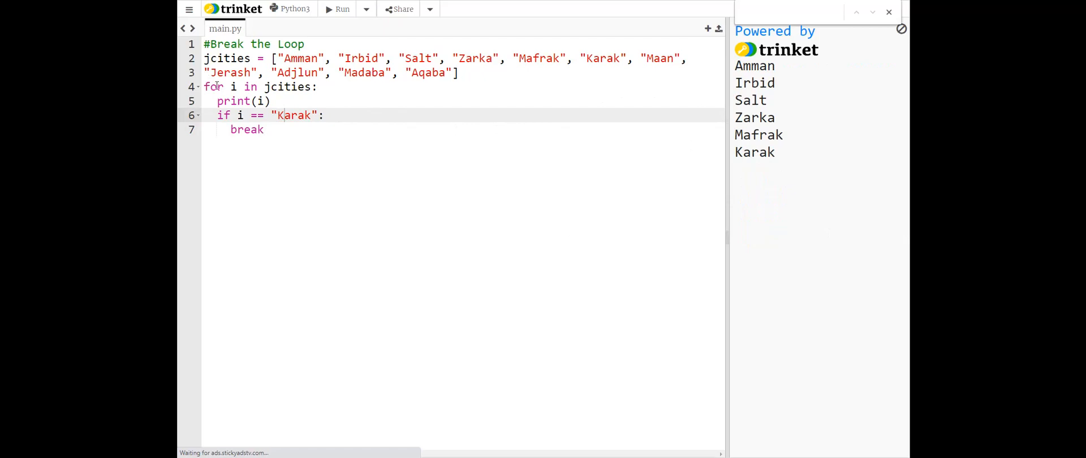
mouse_move(274, 102)
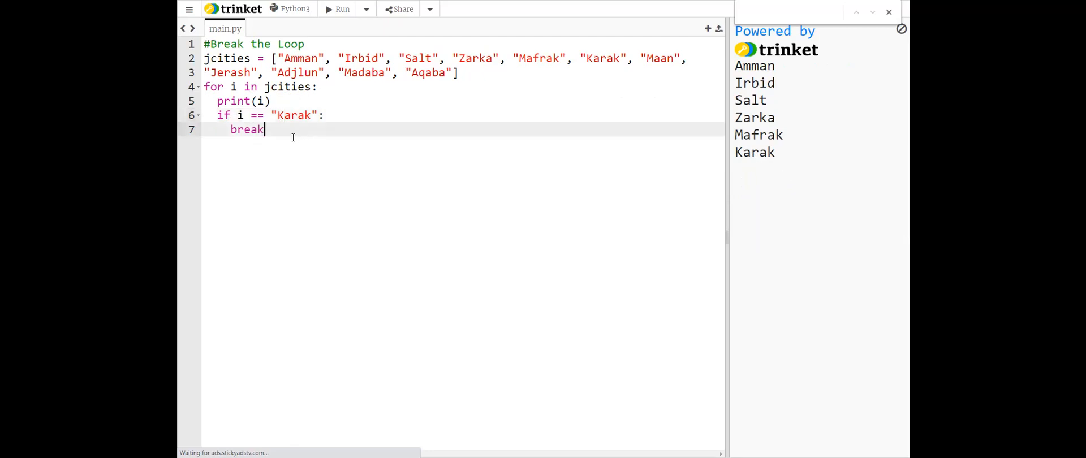
double_click(247, 130)
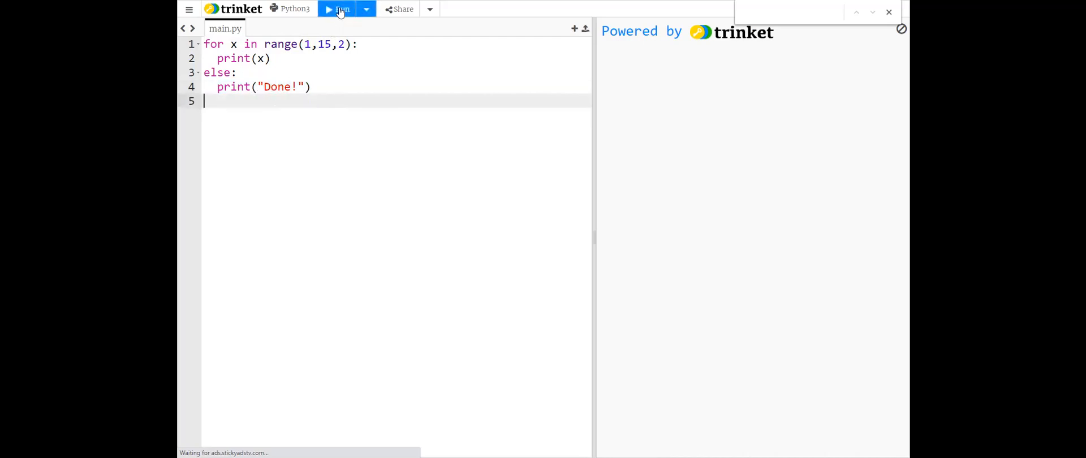
Run the range(1,15,2) for-else loop, printing odd numbers 1 to 13 and "Done!"
left_click(339, 9)
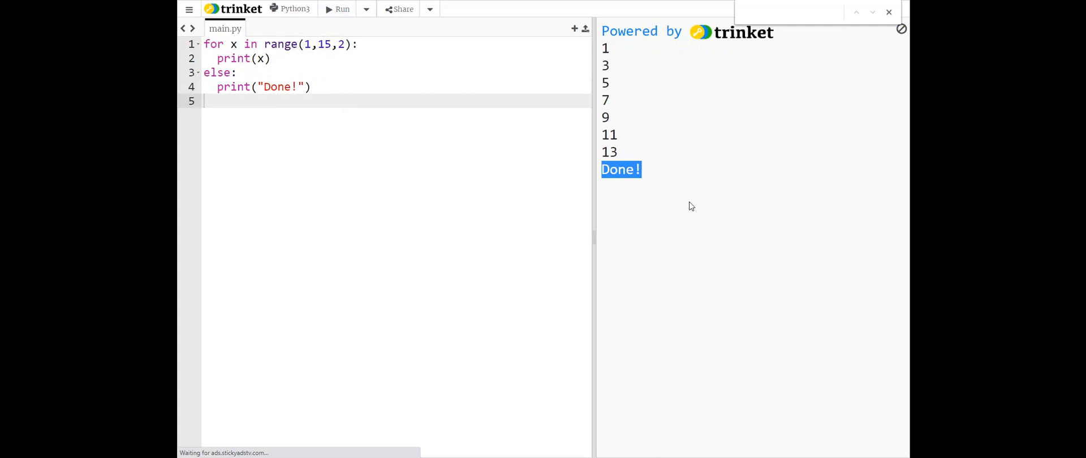
mouse_move(680, 204)
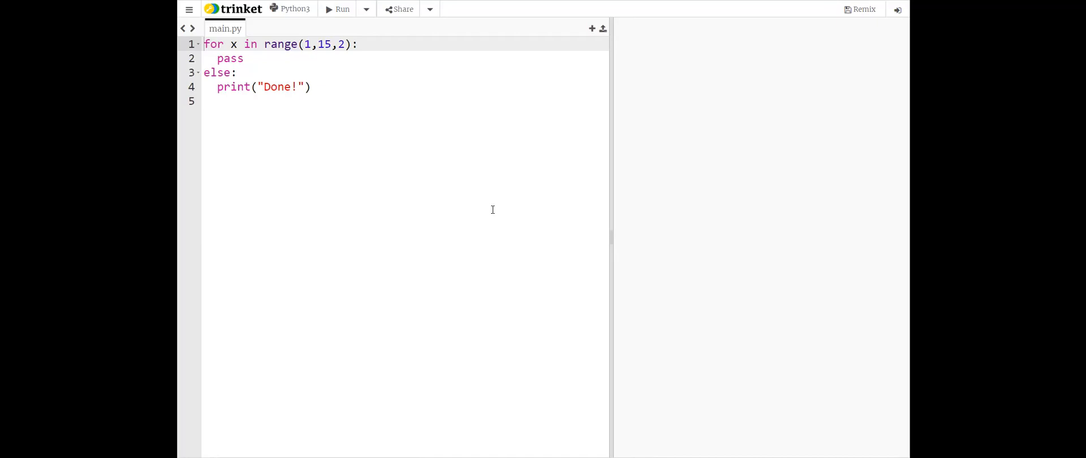
mouse_move(461, 173)
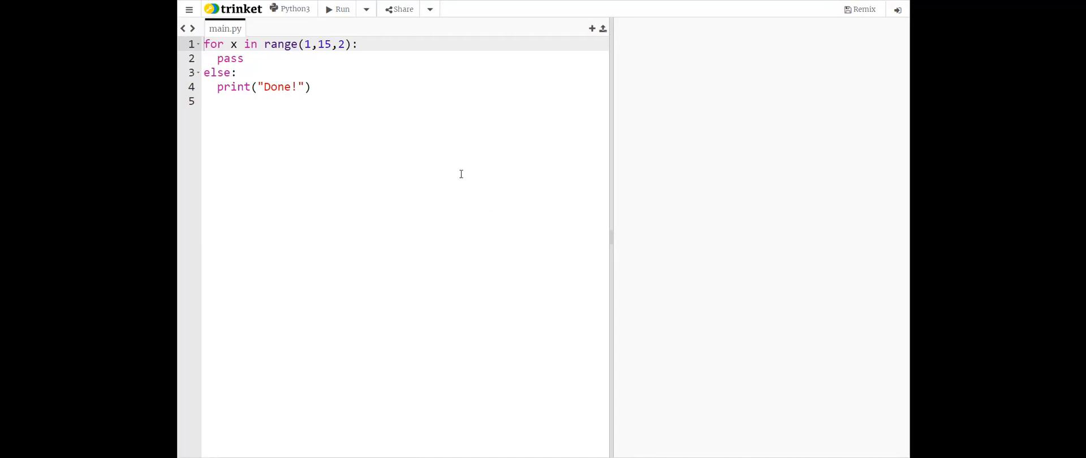
Make the loop body pass, point out the print("Done!") line, and rerun
double_click(229, 59)
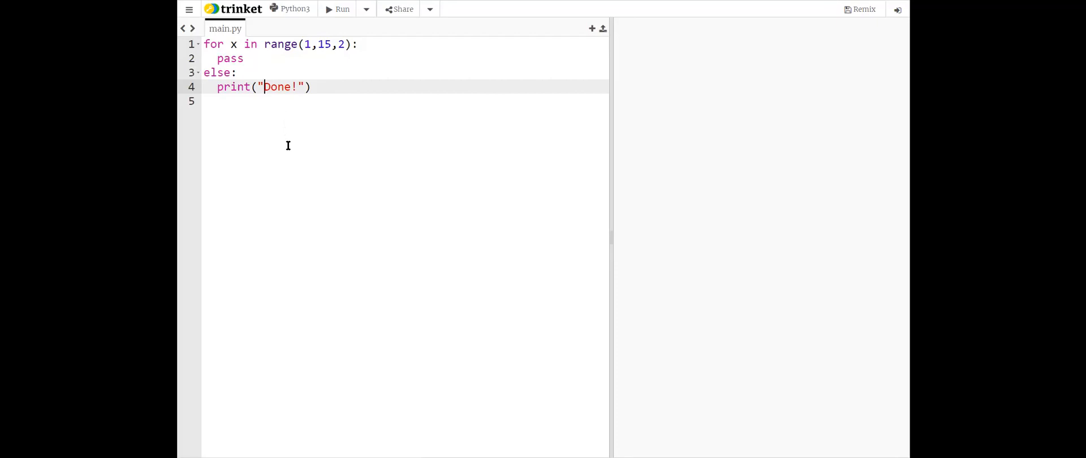
left_click(339, 9)
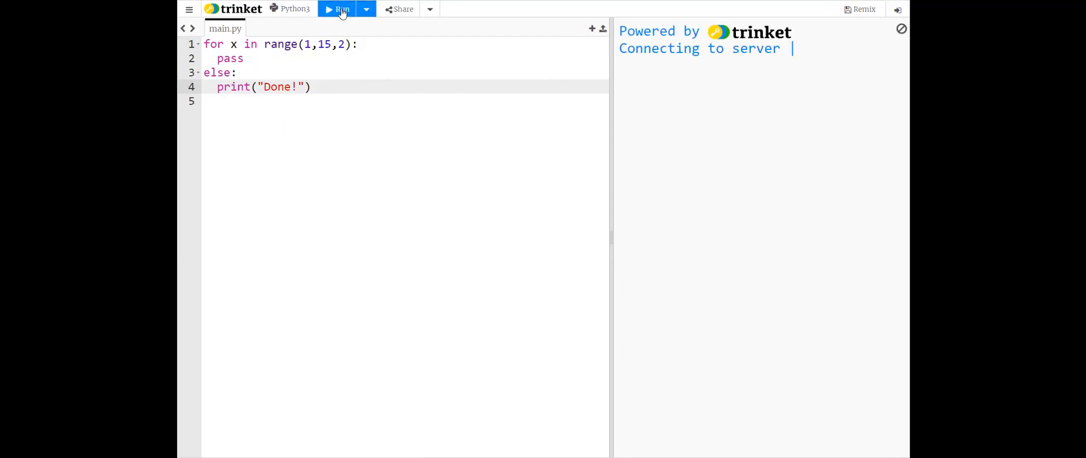
left_click(340, 9)
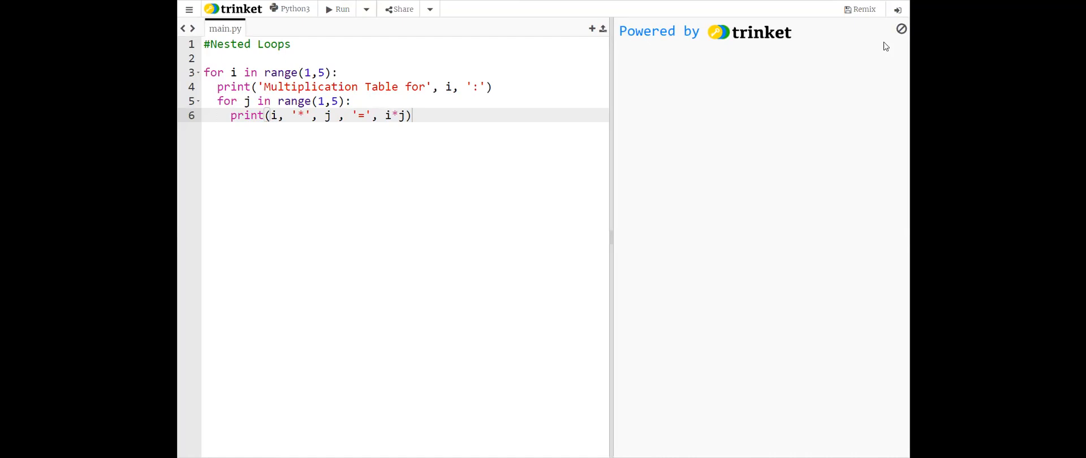
Highlight the inner loop's '*' and j, then run the 1-to-4 multiplication tables
left_click_drag(217, 102, 411, 116)
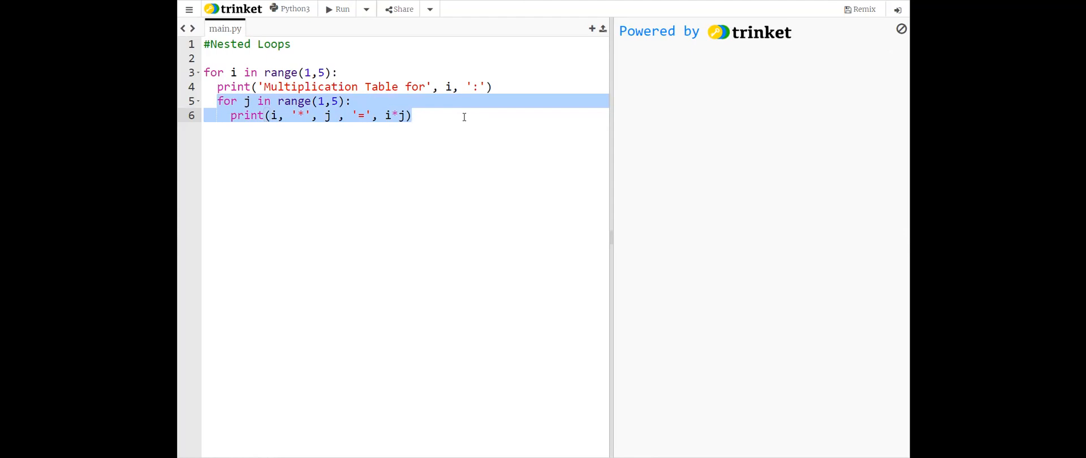
left_click(412, 116)
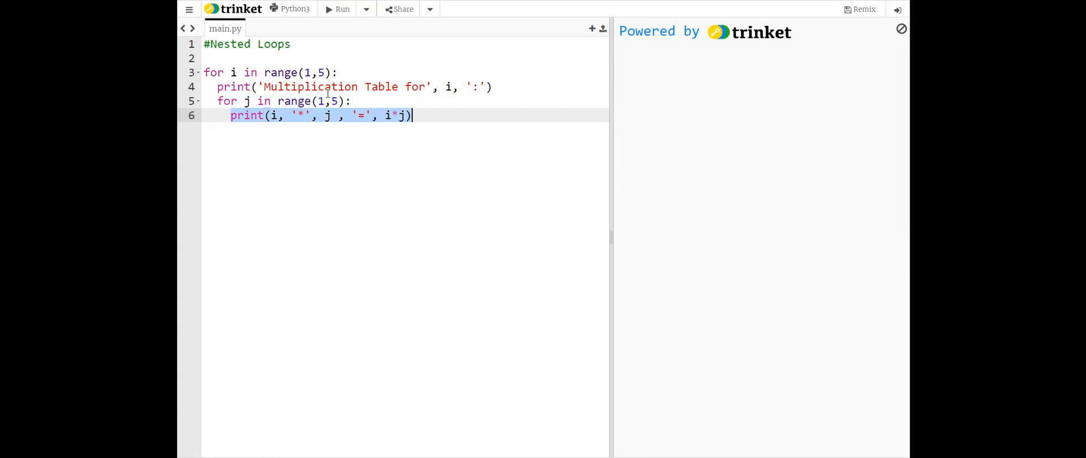
mouse_move(356, 151)
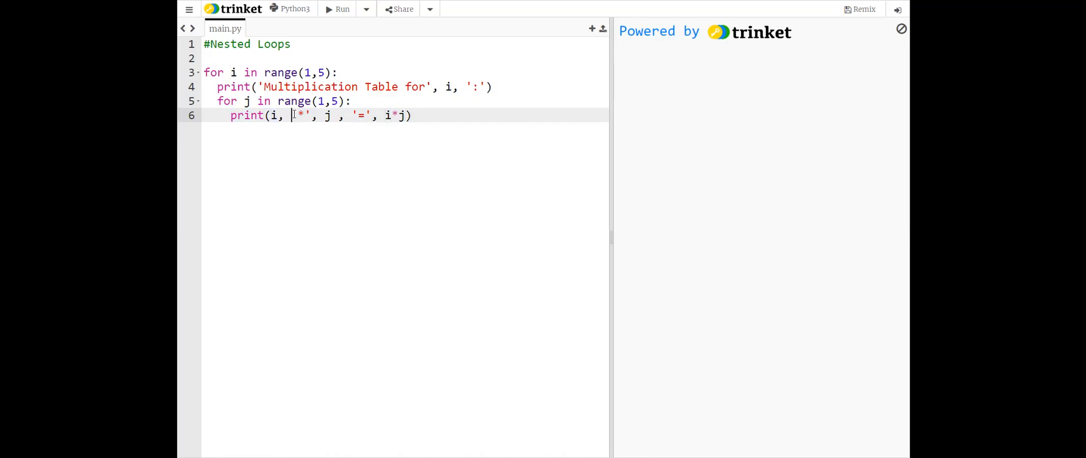
double_click(301, 116)
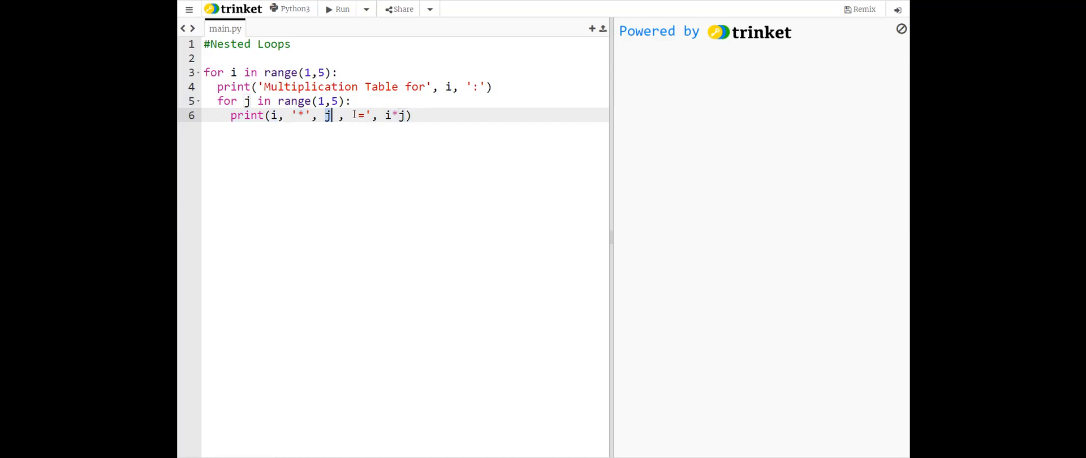
double_click(360, 115)
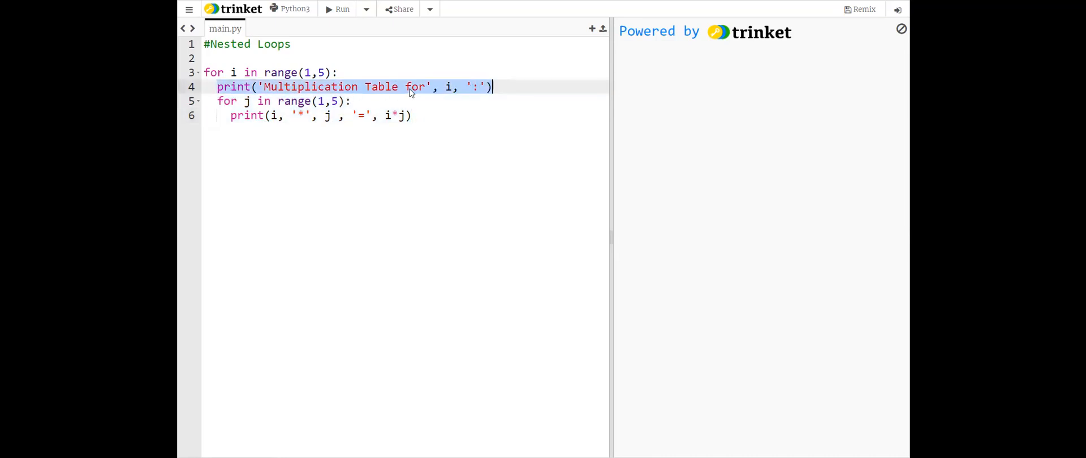
mouse_move(350, 144)
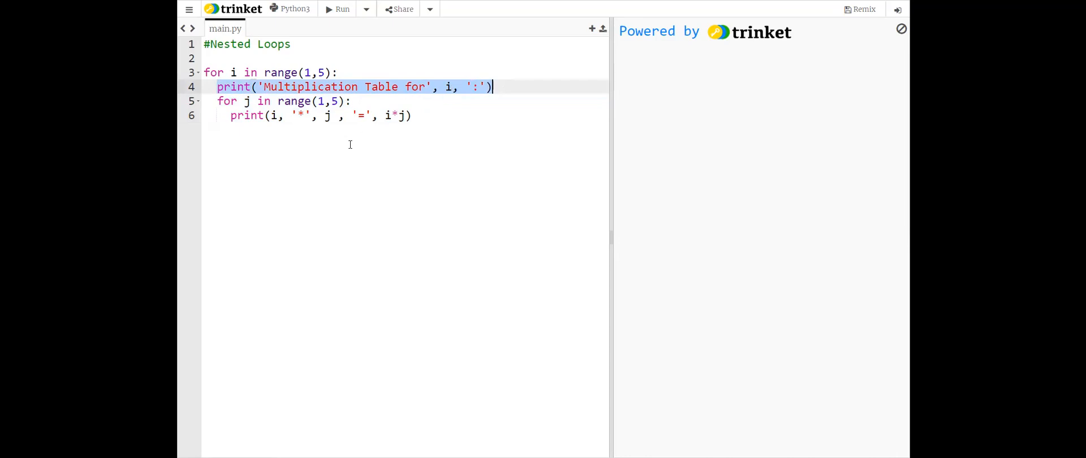
left_click(338, 9)
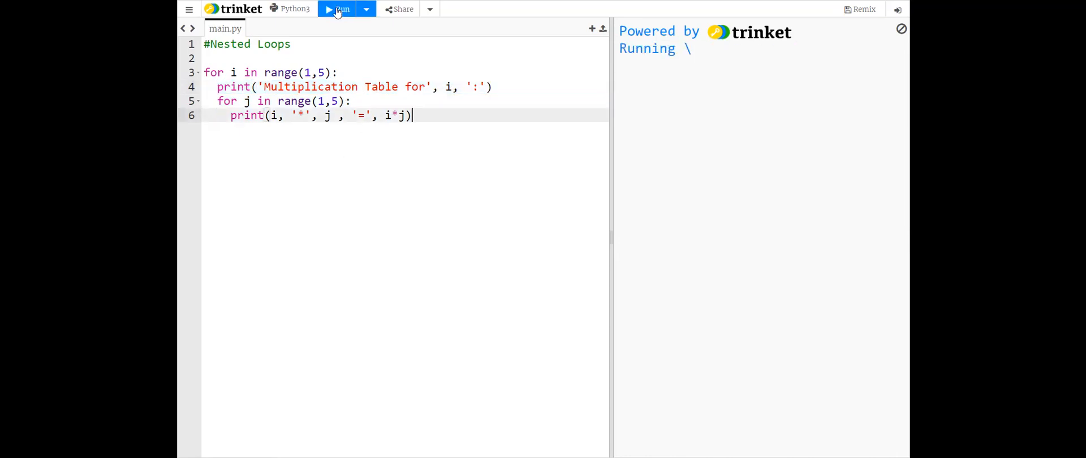
left_click(337, 9)
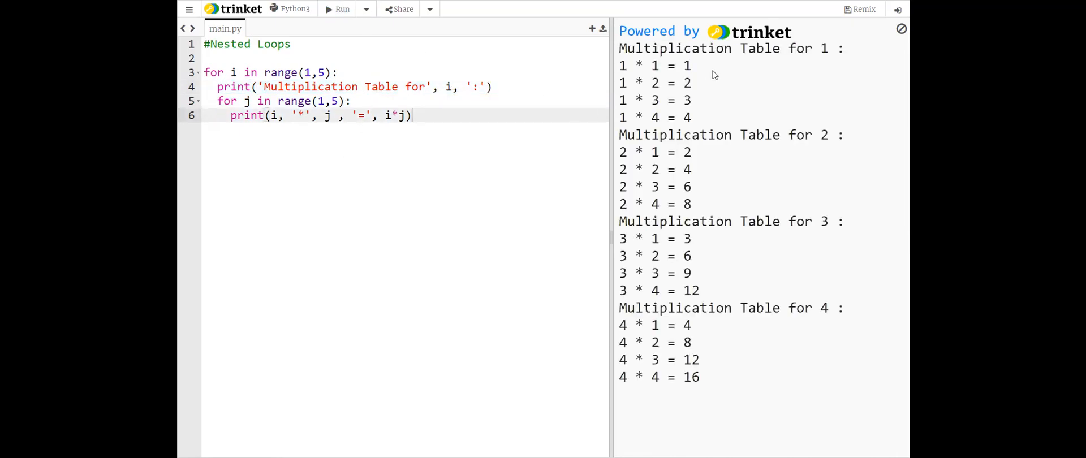